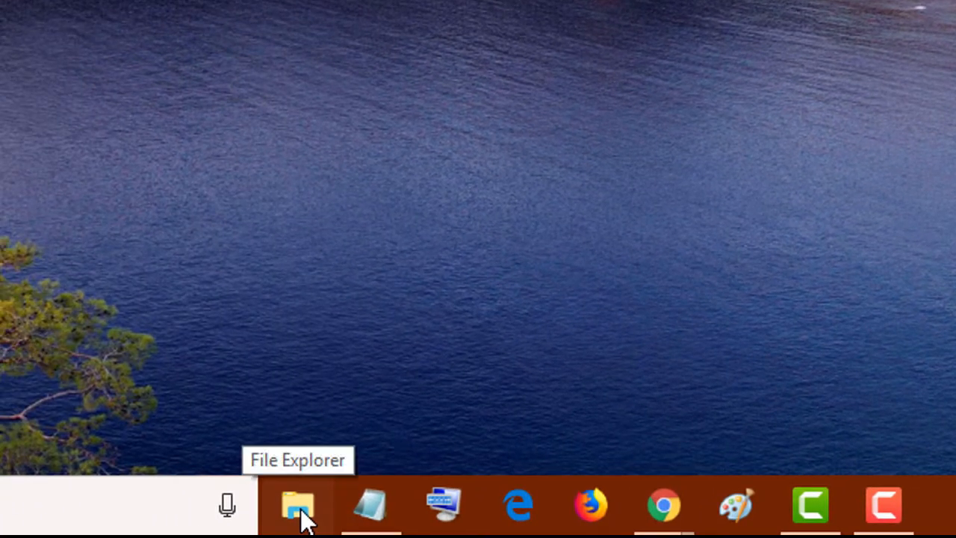
Launch File Explorer from the taskbar and bring up the context menu for This PC.
click(297, 504)
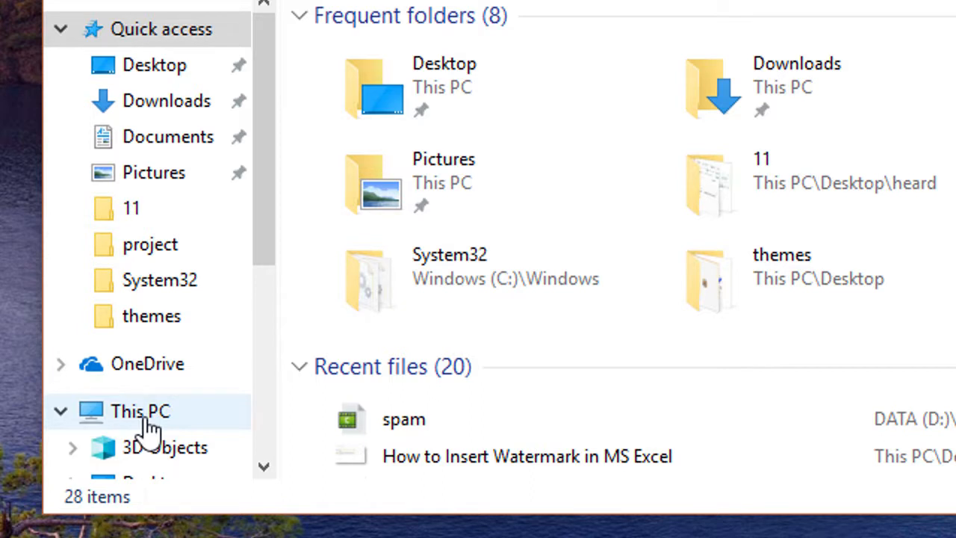
right_click(140, 410)
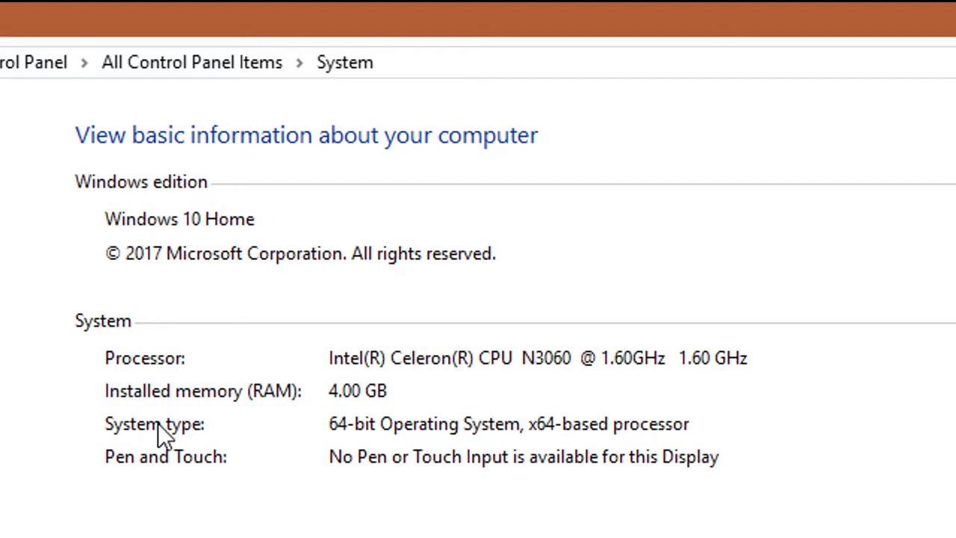
mouse_move(332, 451)
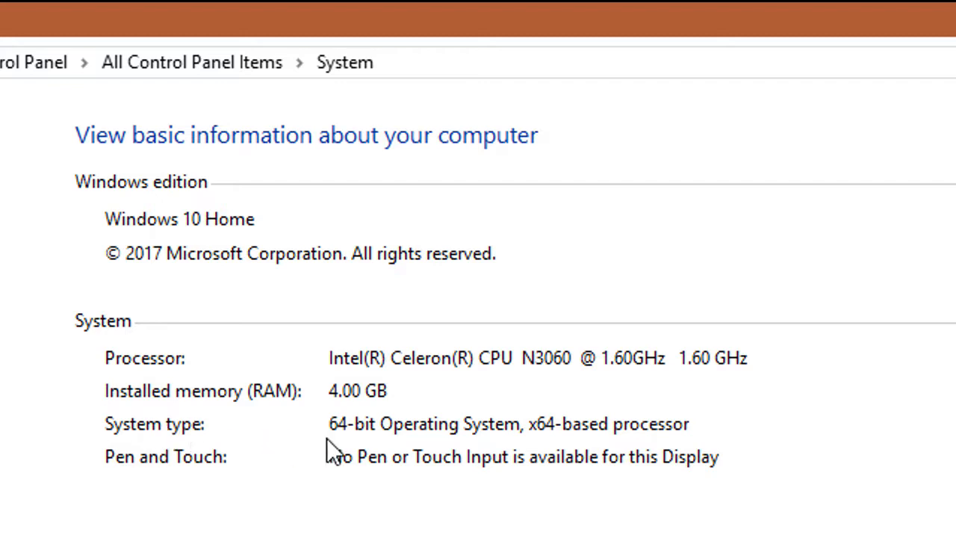
mouse_move(506, 446)
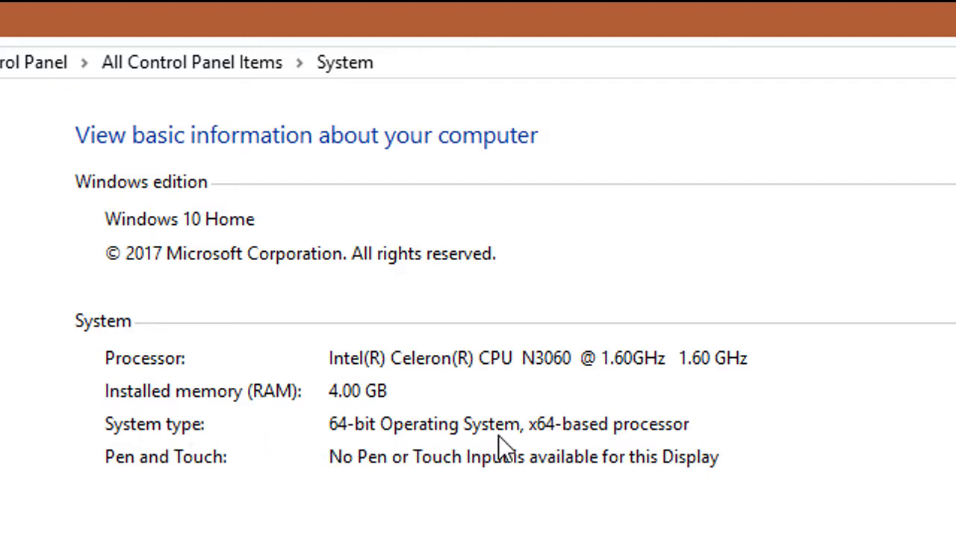
mouse_move(530, 446)
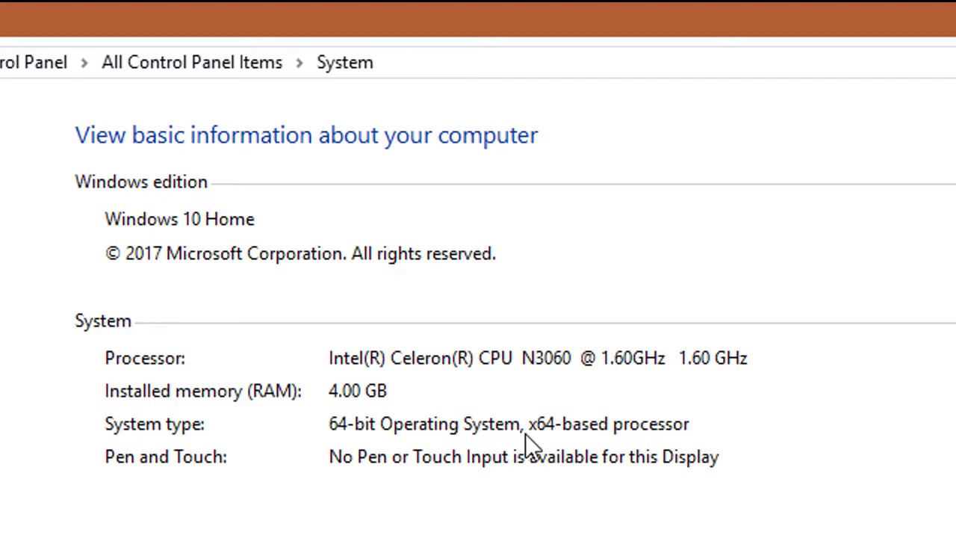
mouse_move(534, 445)
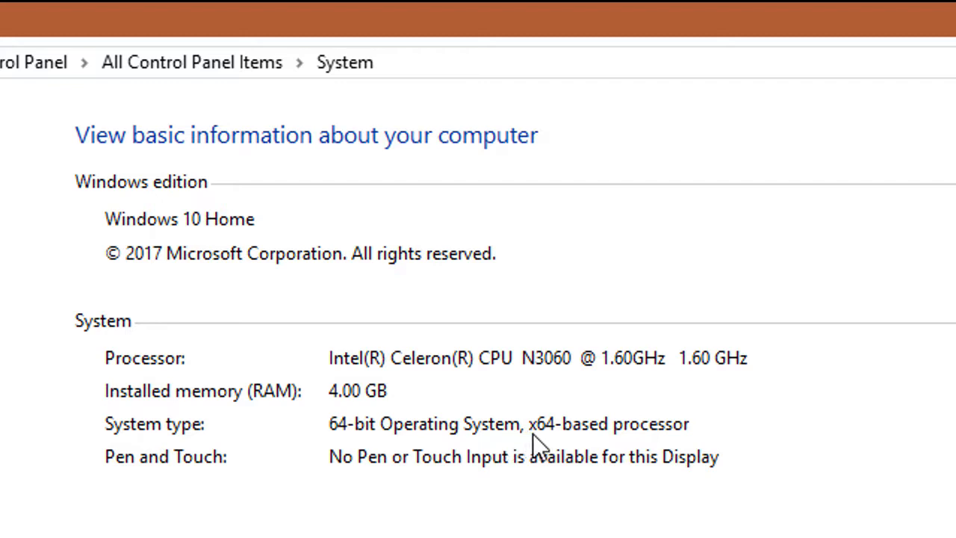
mouse_move(601, 436)
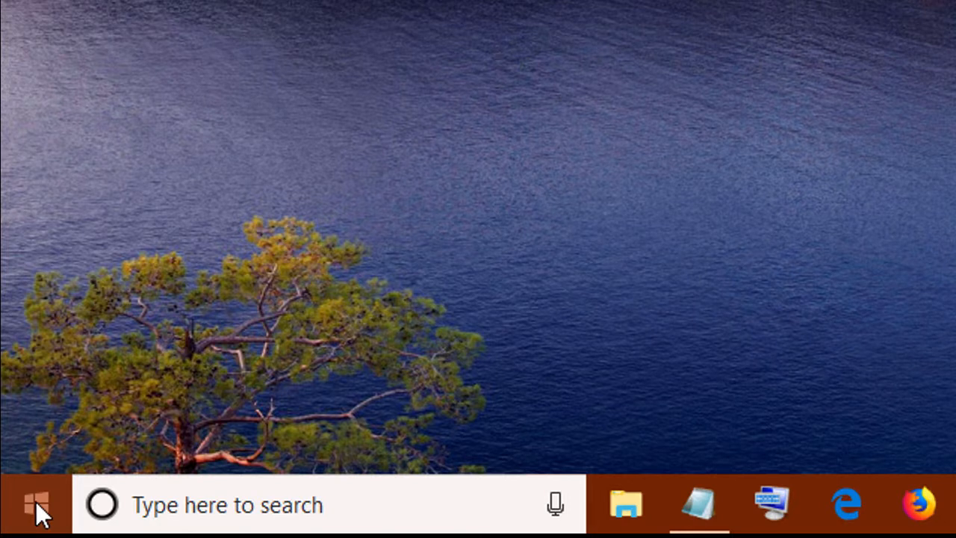
Search the Start menu for 'system Information' and launch the System Information app.
click(36, 504)
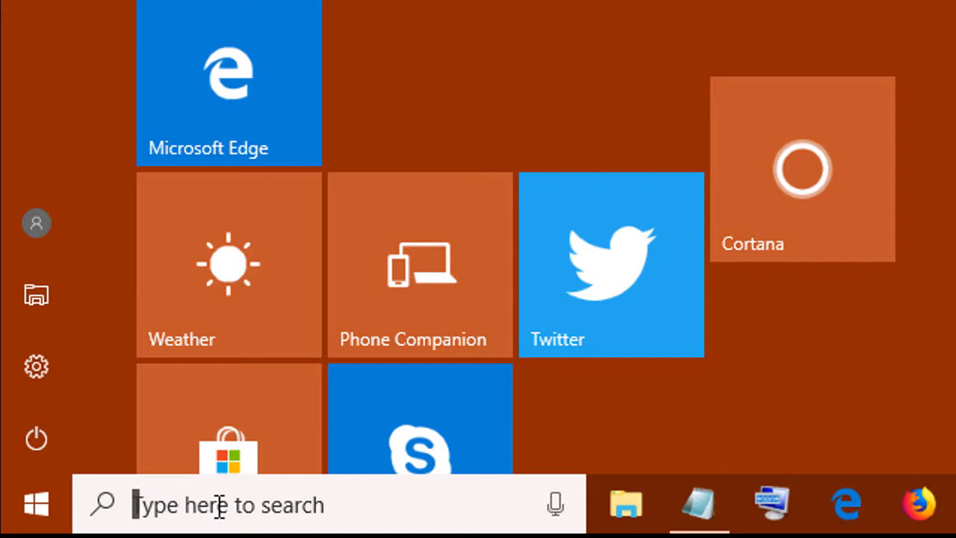
text(s)
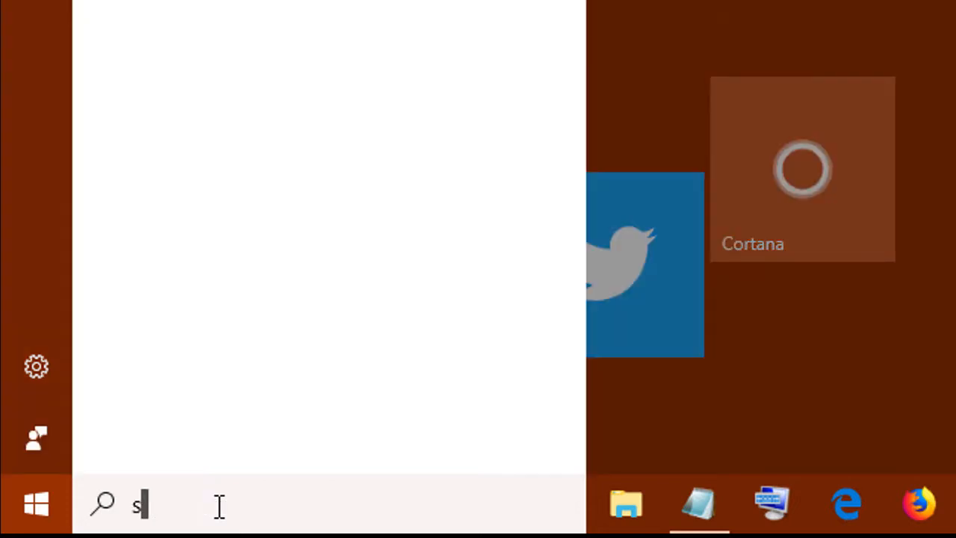
text(ystem Information)
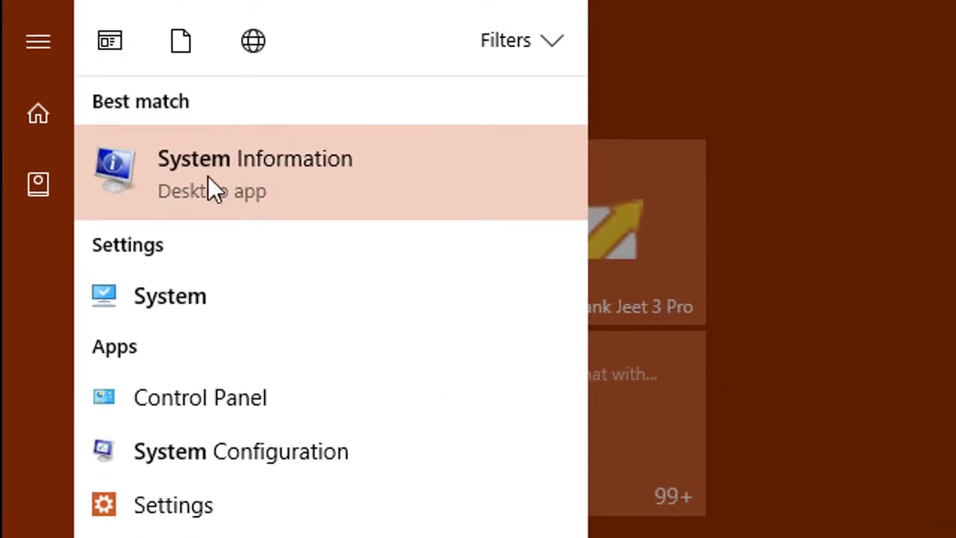
click(254, 159)
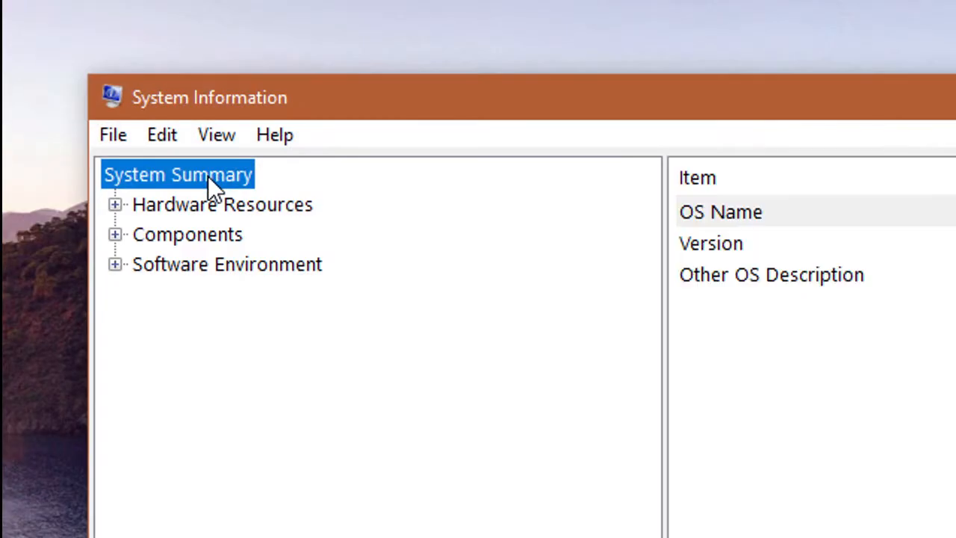
Select System Summary to display details including System Type x64-based PC.
click(178, 174)
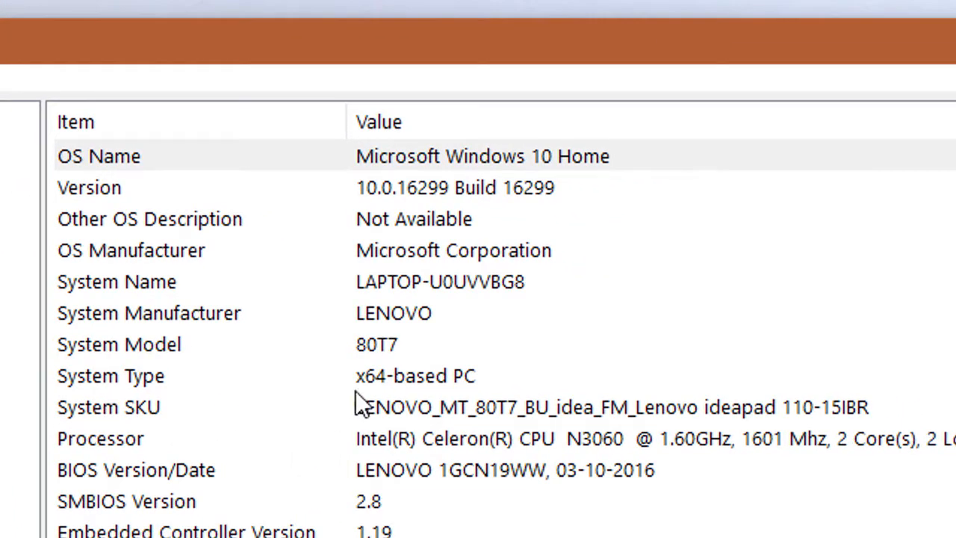
mouse_move(436, 391)
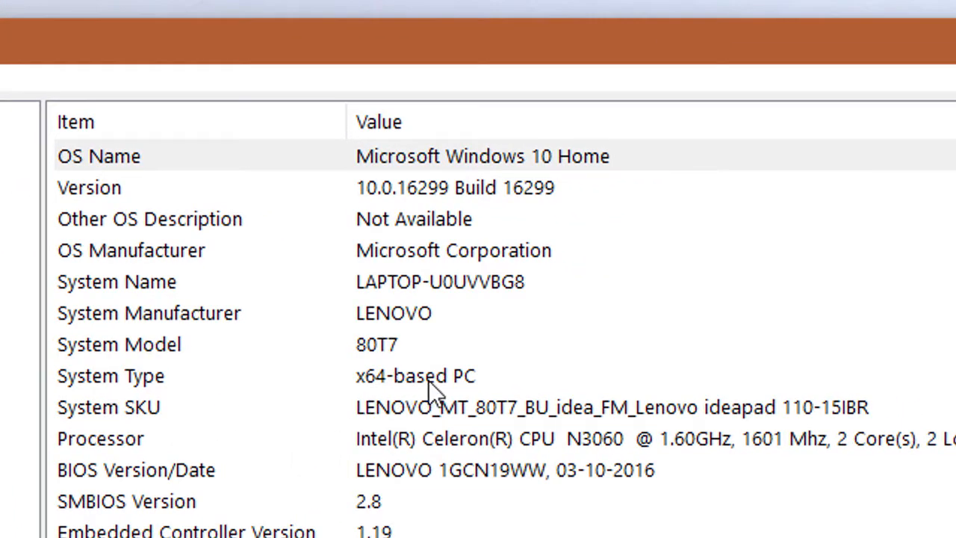